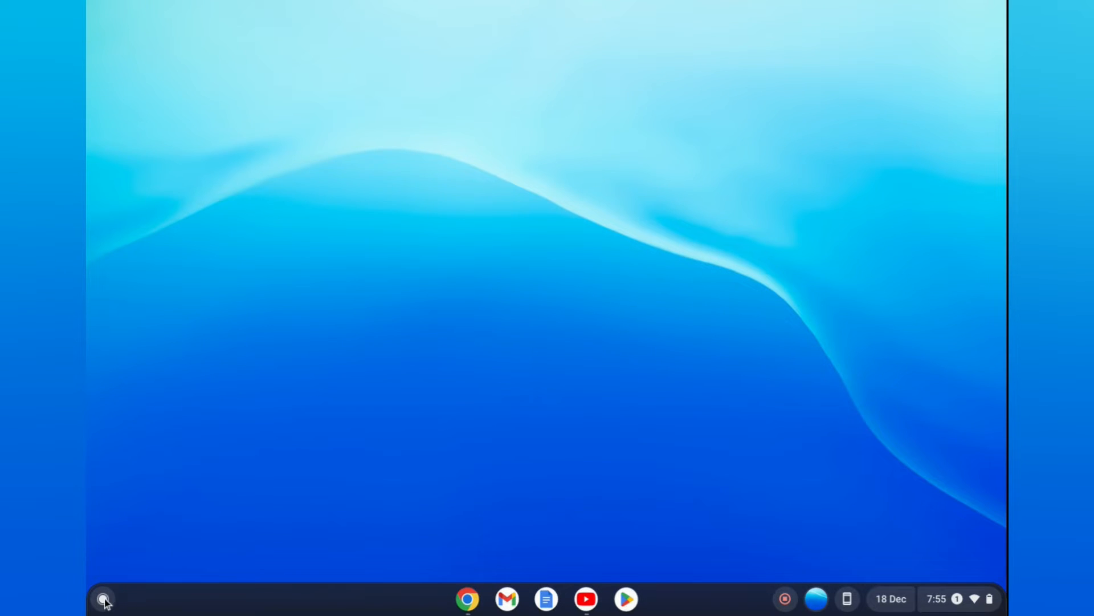
# - Bring up the Launcher app grid and the Play Store icon's context menu
pyautogui.click(103, 600)
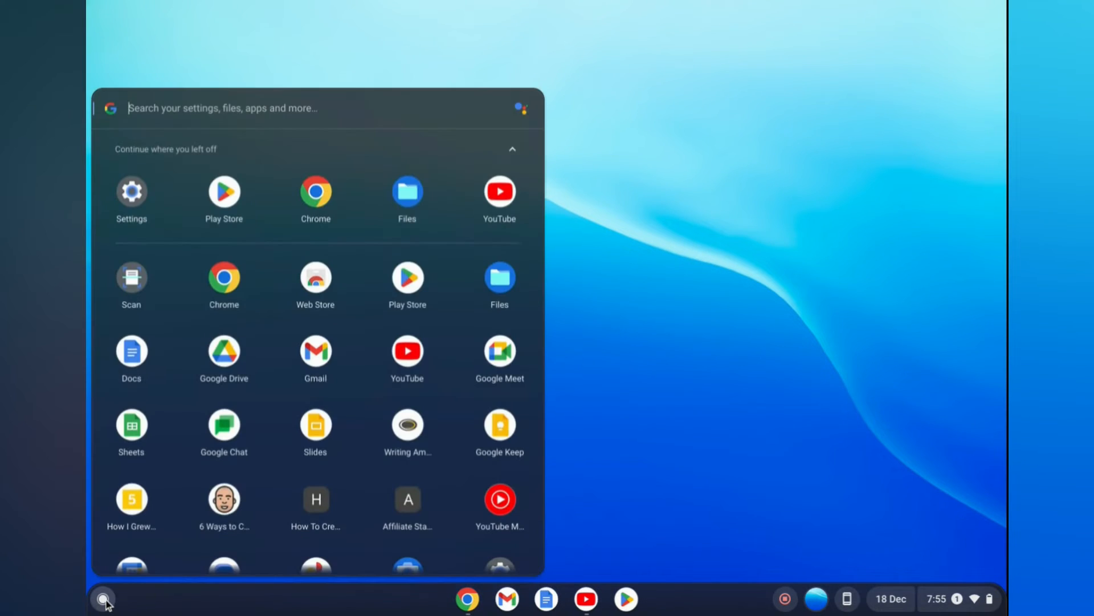
pyautogui.moveTo(150, 575)
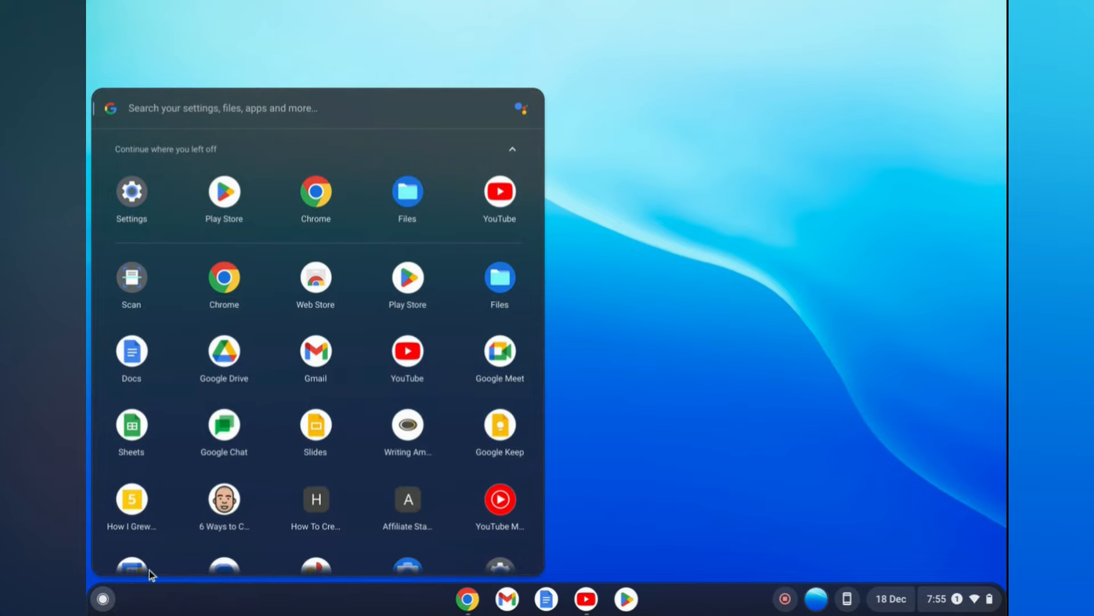
pyautogui.moveTo(412, 290)
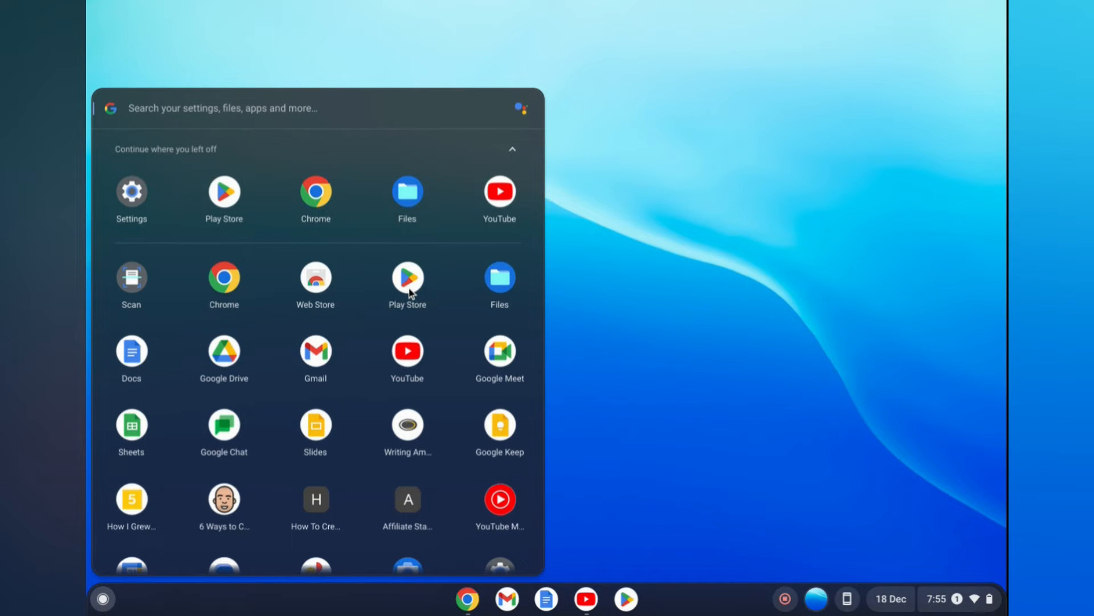
pyautogui.rightClick(407, 277)
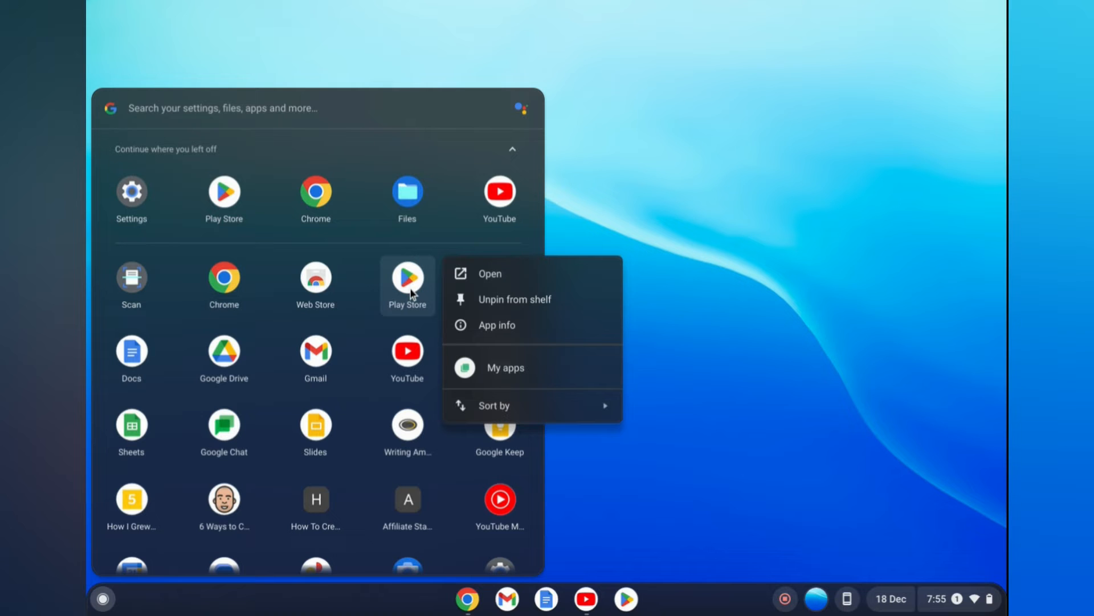
pyautogui.moveTo(479, 326)
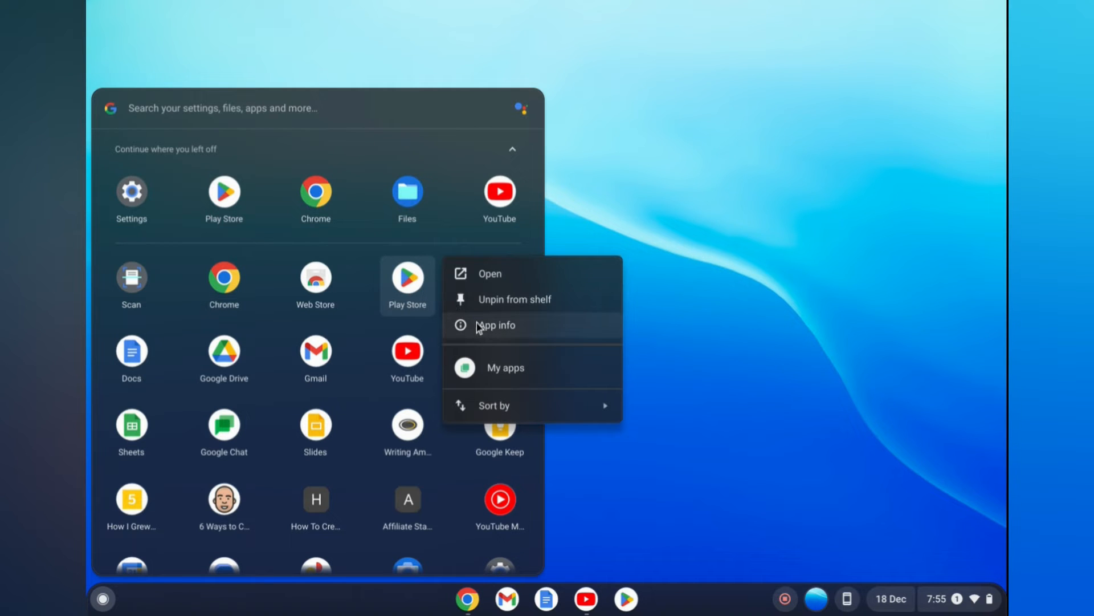
# - Go to the Play Store's App info page in ChromeOS Settings
pyautogui.click(497, 326)
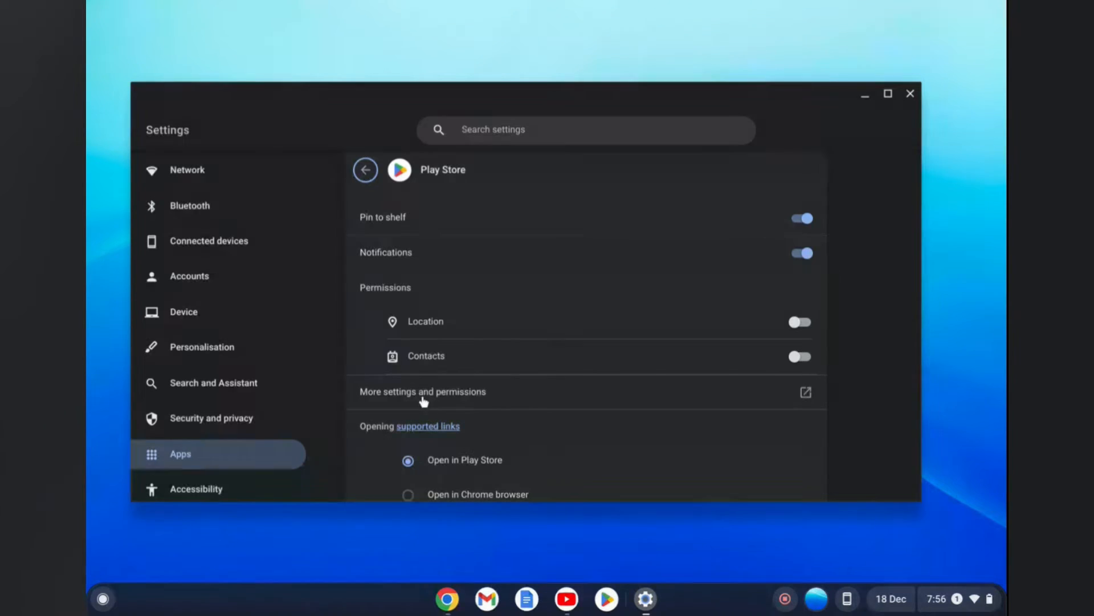
pyautogui.moveTo(415, 383)
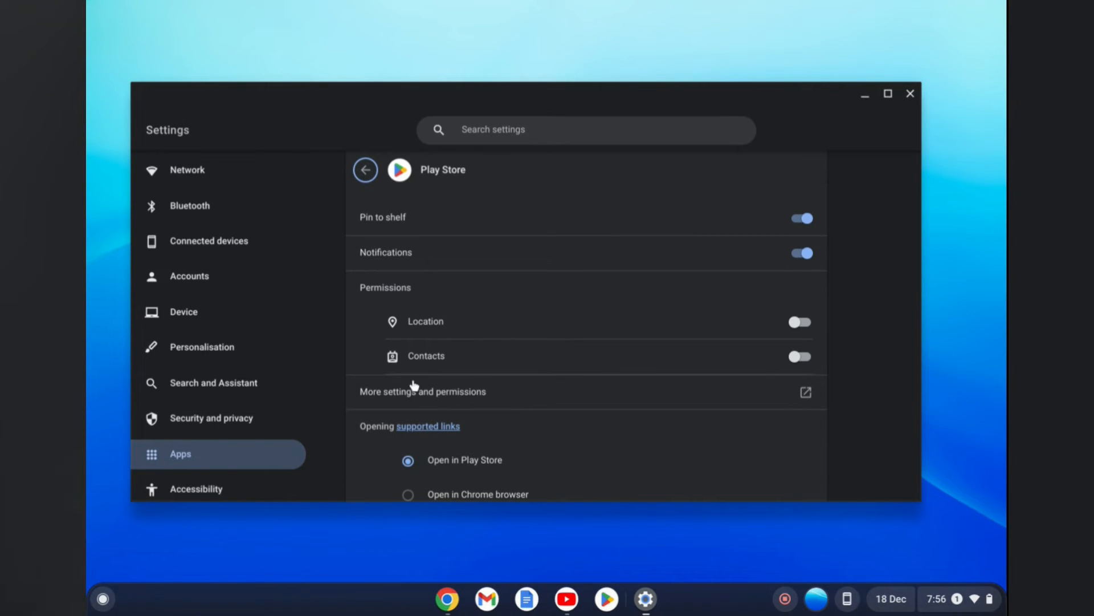
pyautogui.moveTo(451, 400)
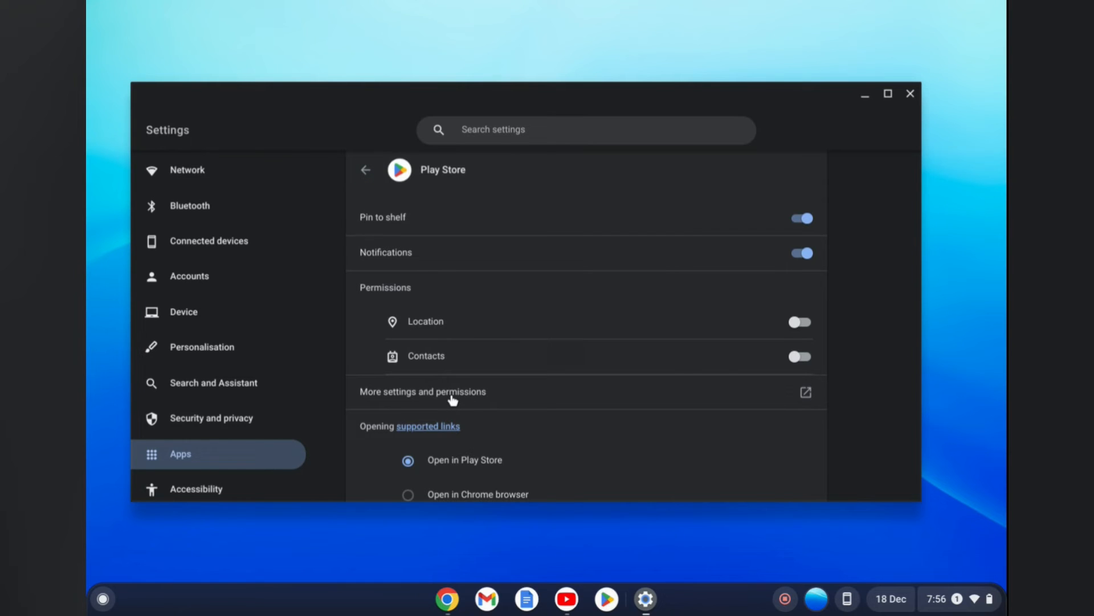
# - Reach the Google Play Store's Android App info Storage and cache page
pyautogui.click(452, 392)
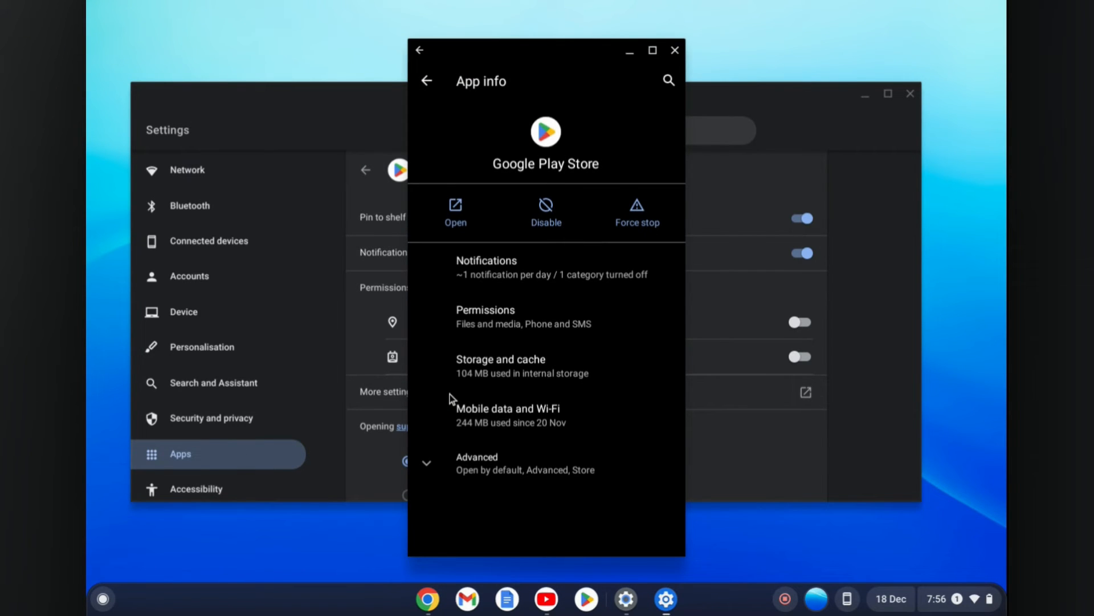
pyautogui.moveTo(497, 372)
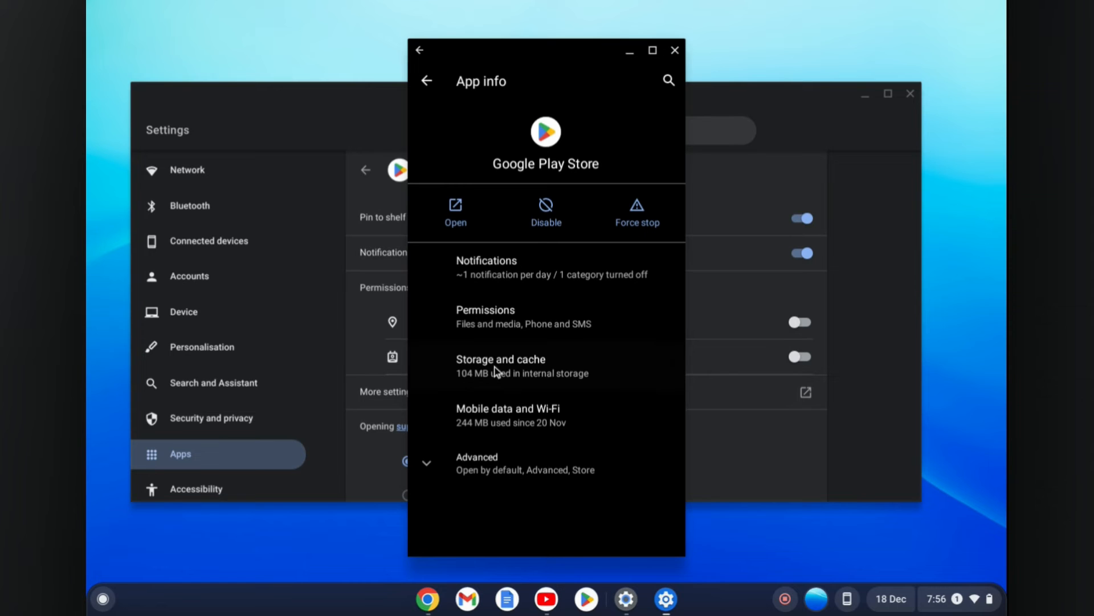
pyautogui.moveTo(506, 375)
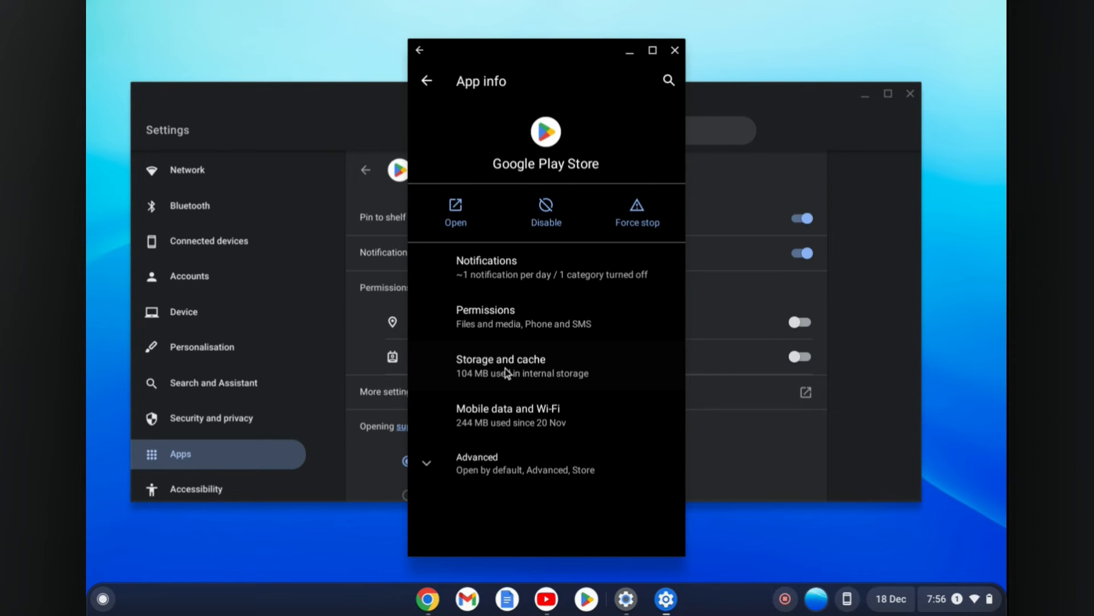
pyautogui.click(500, 364)
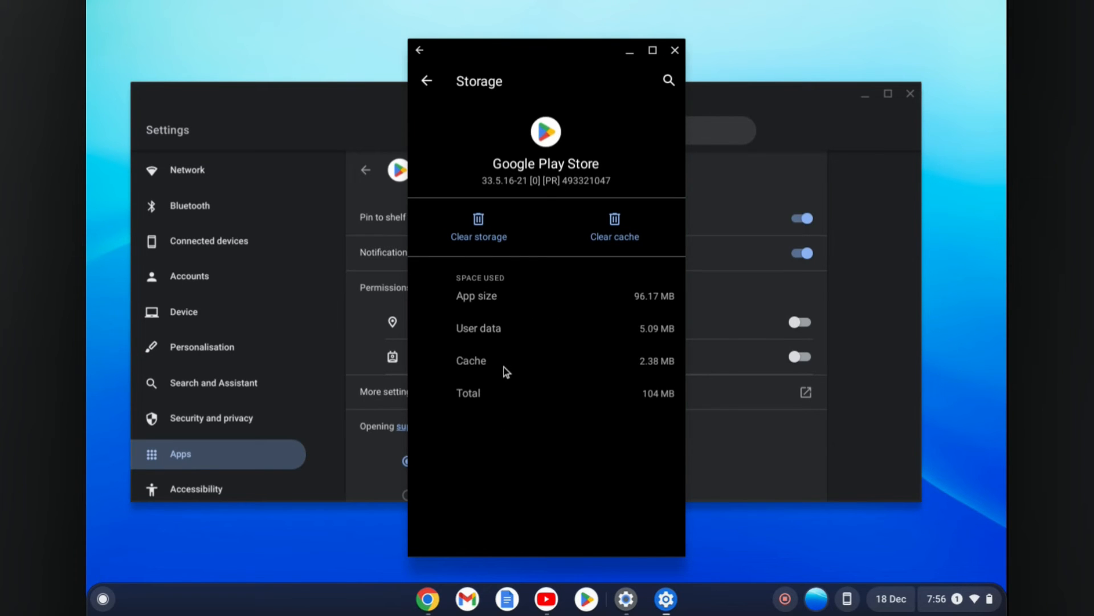
pyautogui.moveTo(486, 249)
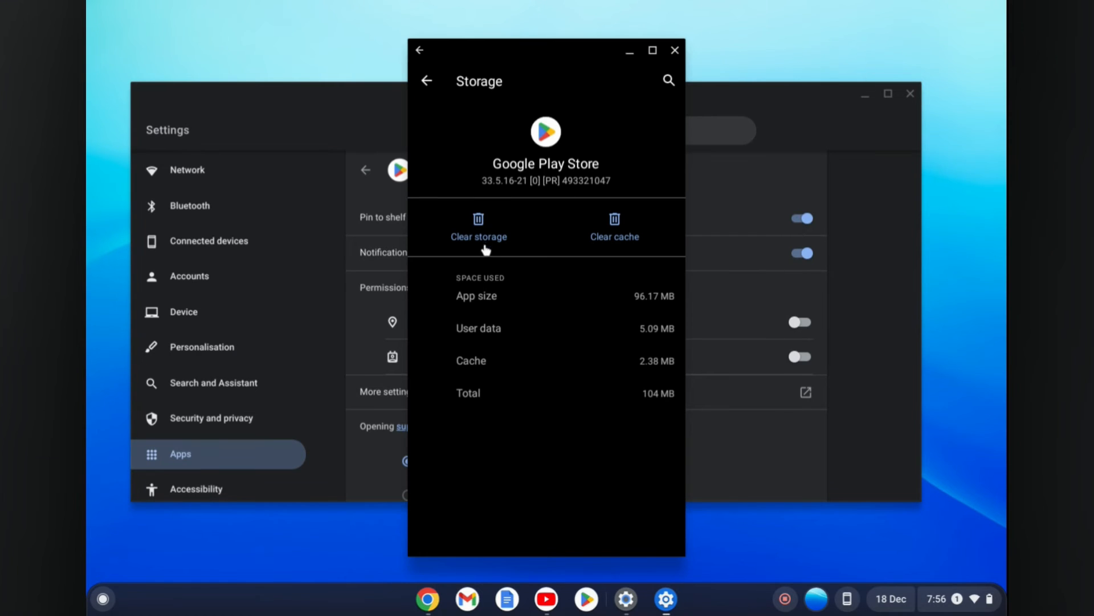
# - Clear the Play Store's cache to 0 B and confirm clearing its storage with OK
pyautogui.click(479, 226)
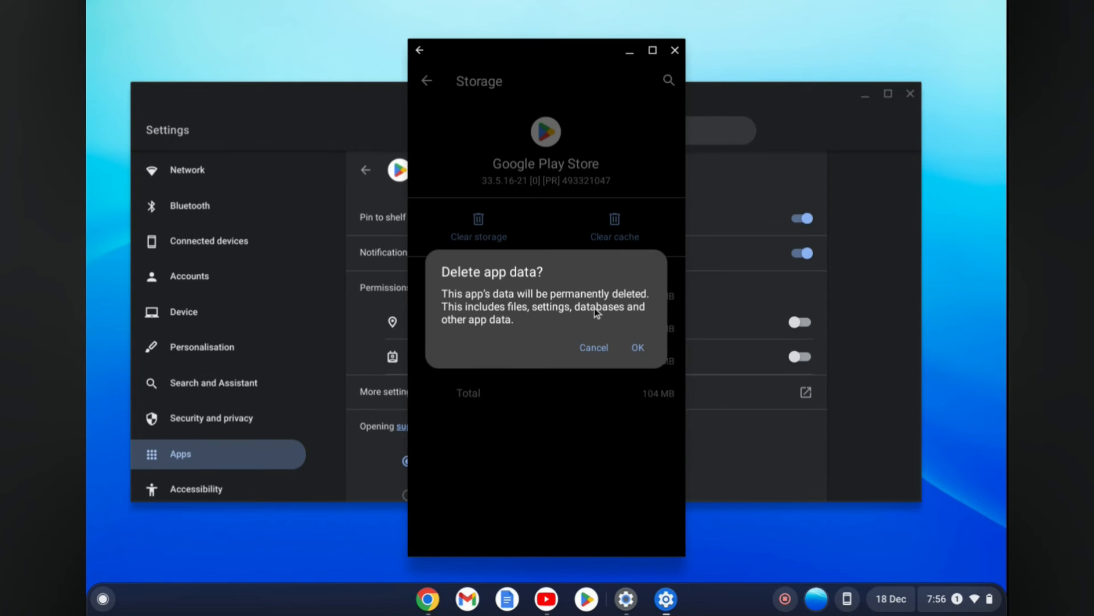
pyautogui.moveTo(613, 353)
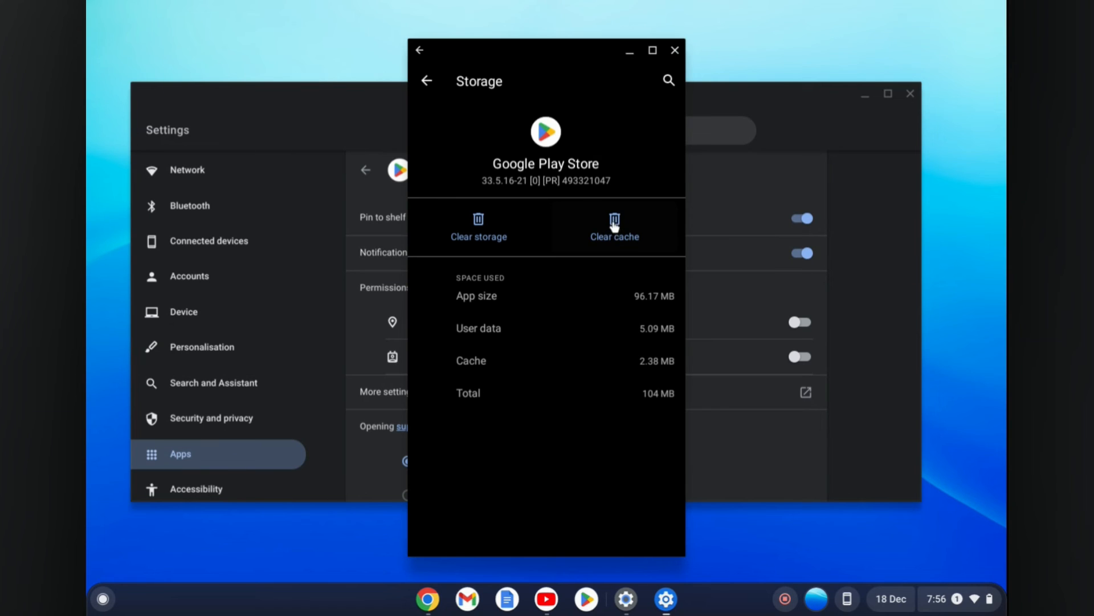
pyautogui.click(614, 226)
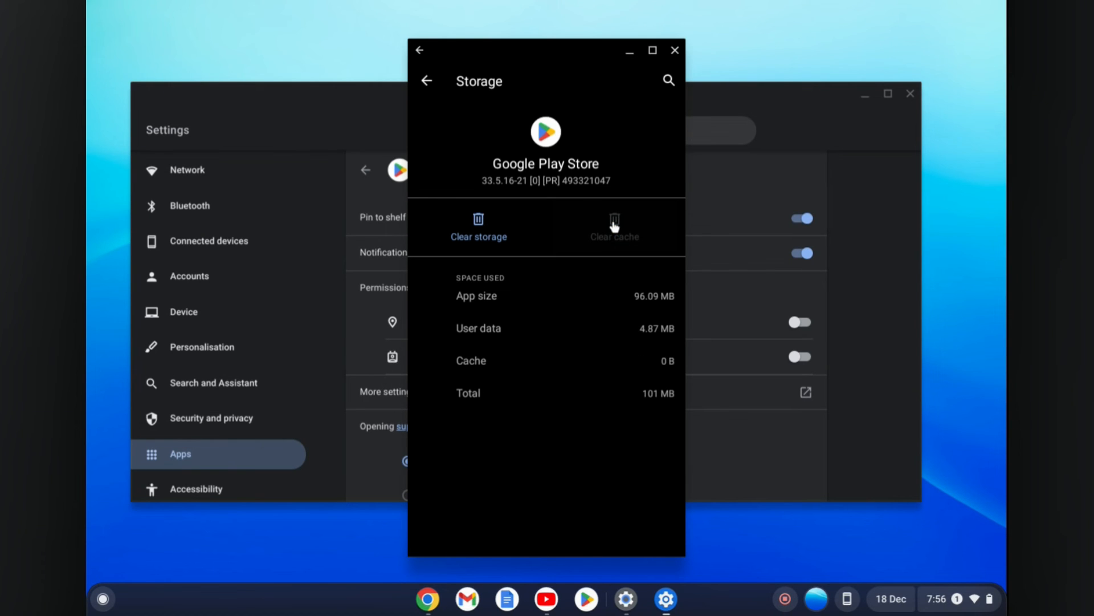
pyautogui.moveTo(578, 226)
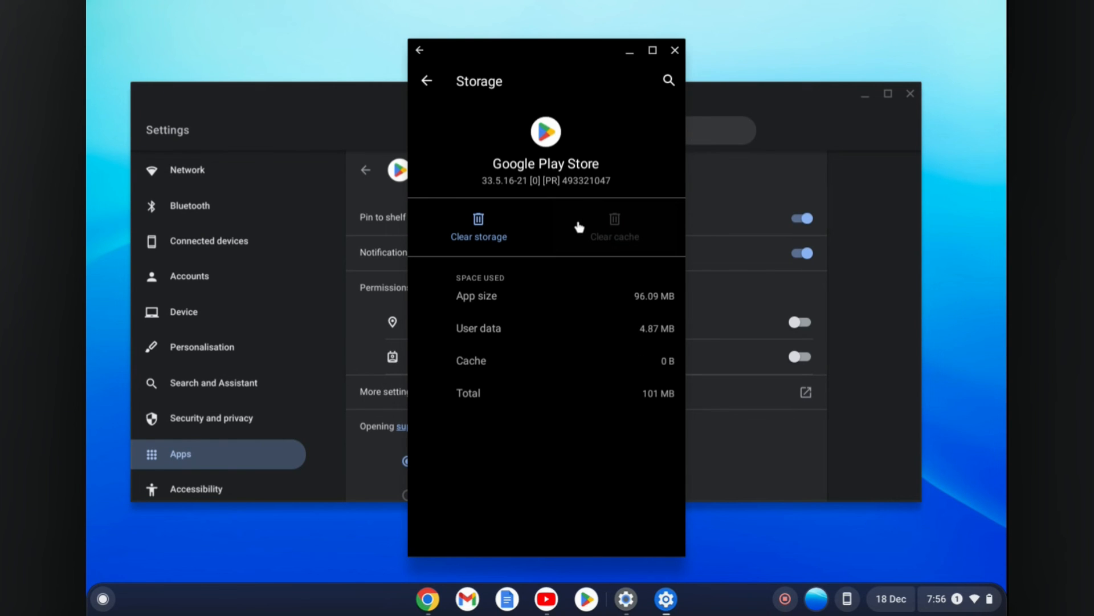
pyautogui.click(478, 226)
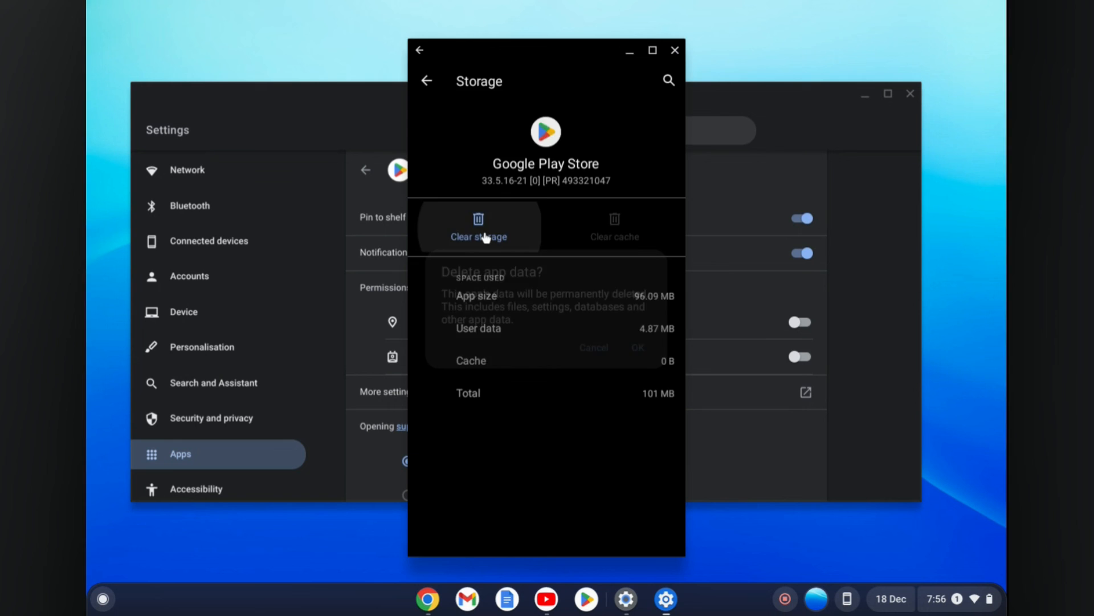
pyautogui.click(639, 346)
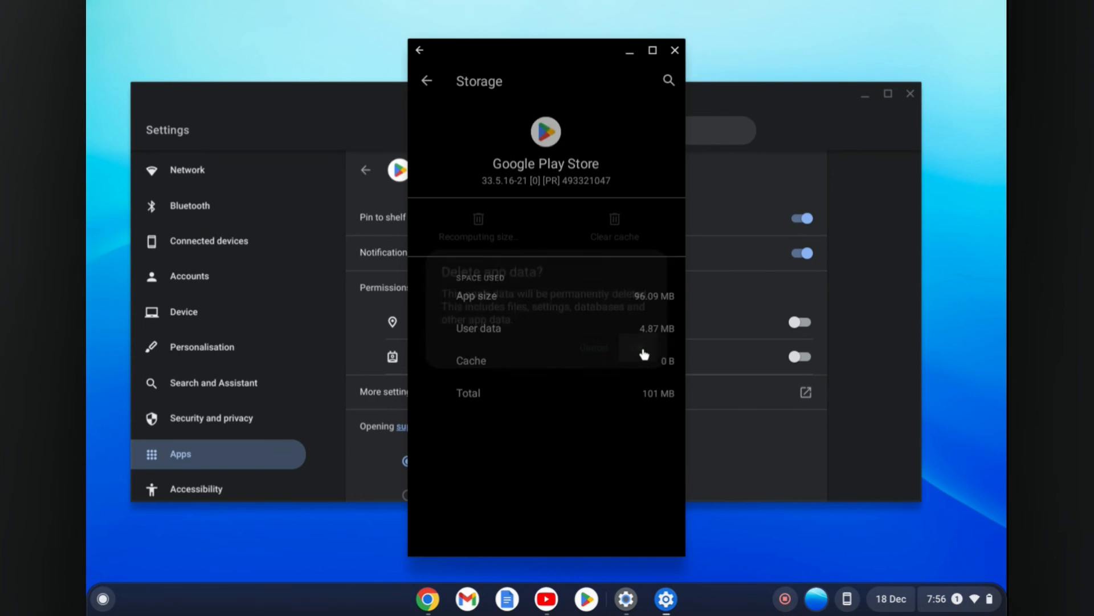